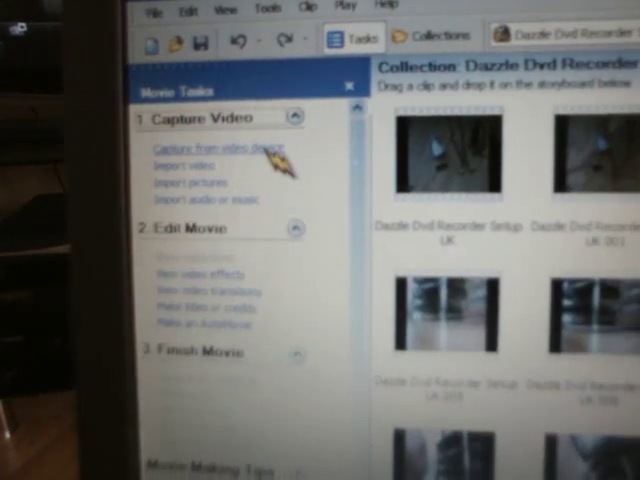
Start 'Capture from video device' so the Video Capture Wizard lists the Dazzle DVC device.
left_click(210, 148)
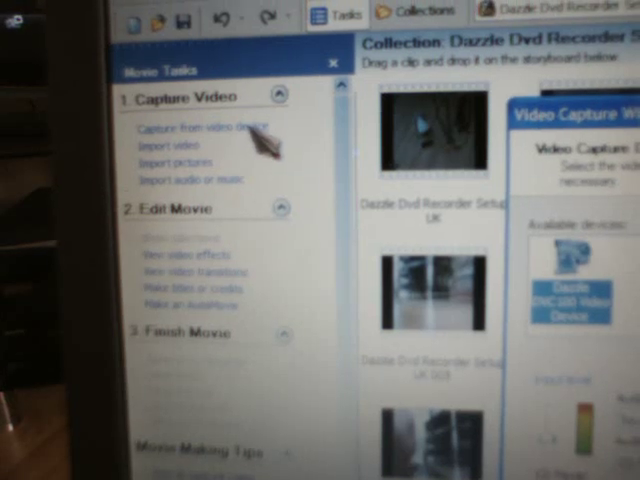